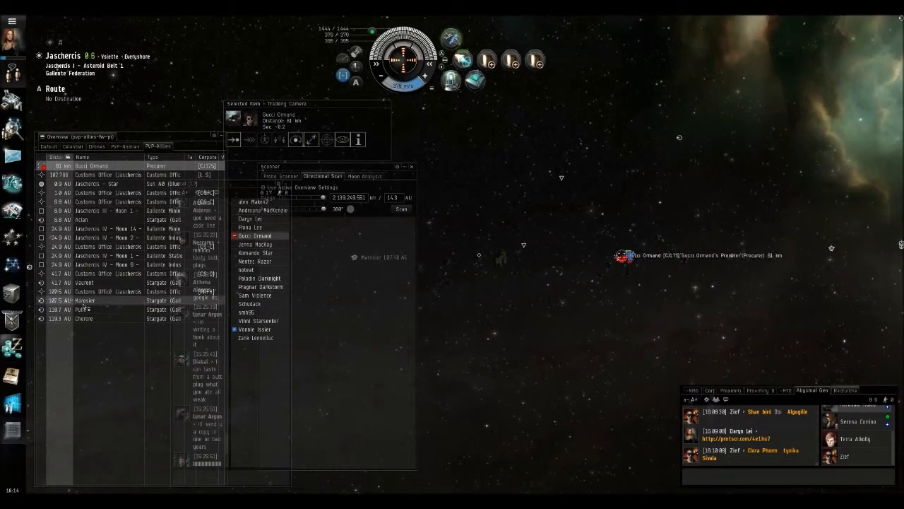
# - Select the Pulin stargate in the Overview to view its details
pyautogui.click(83, 309)
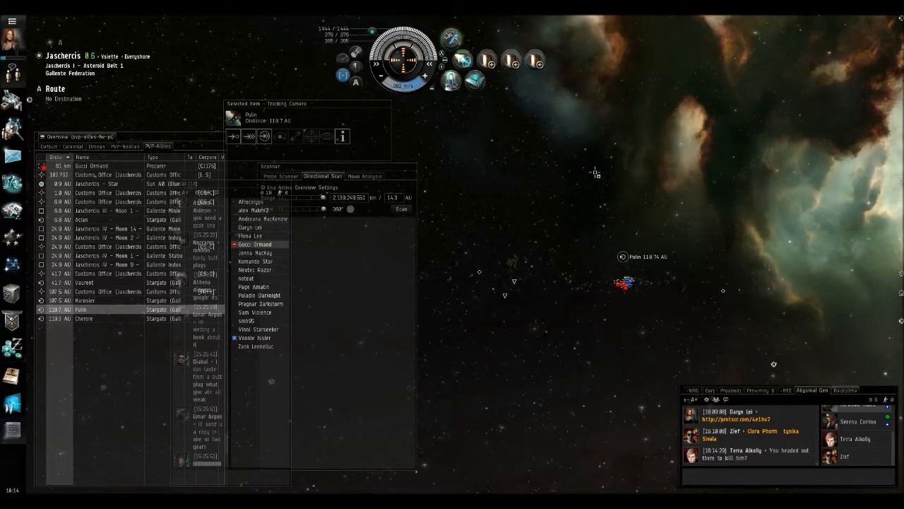
pyautogui.rightClick(92, 165)
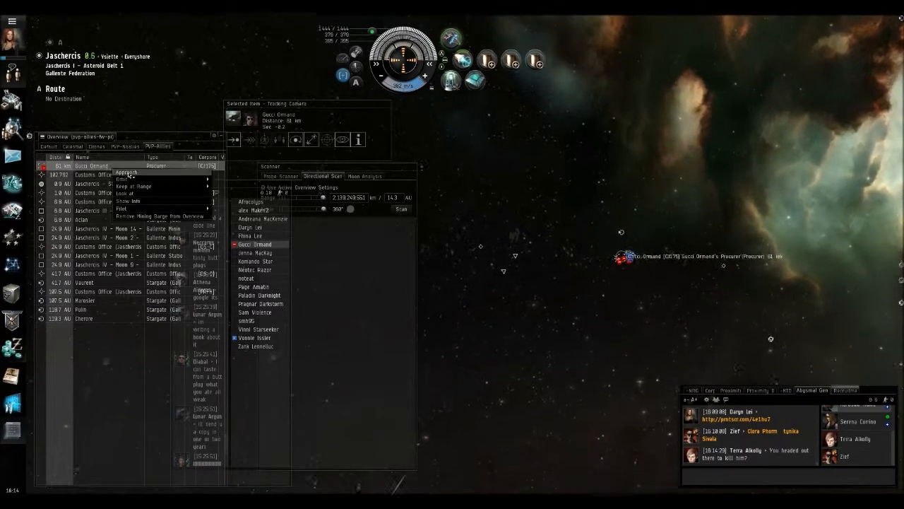
pyautogui.click(126, 172)
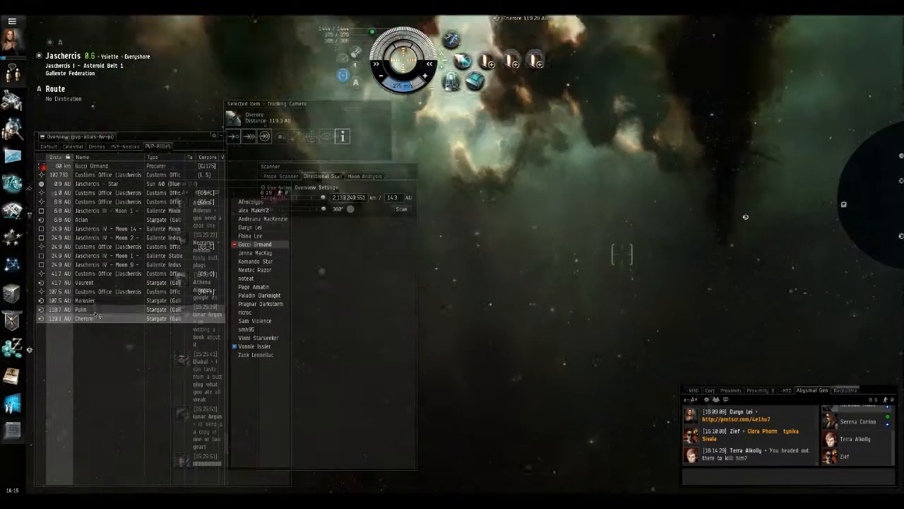
pyautogui.click(84, 309)
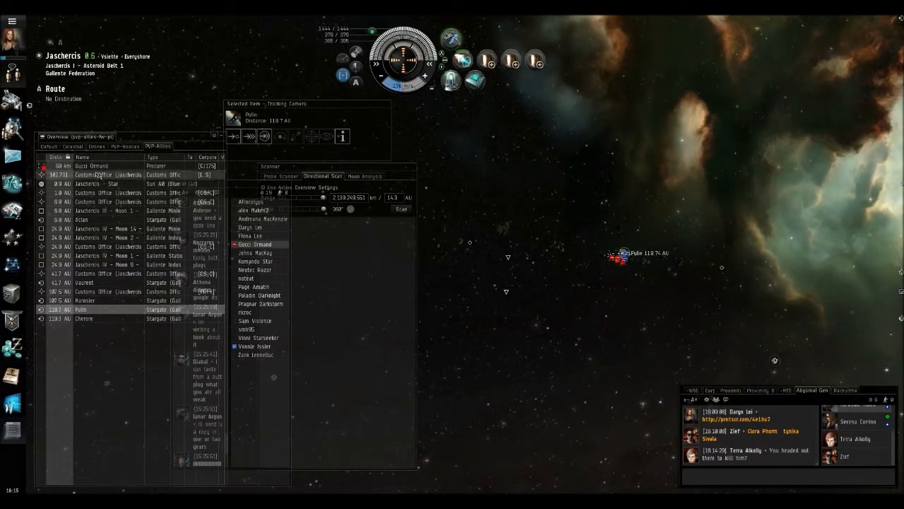
pyautogui.rightClick(90, 166)
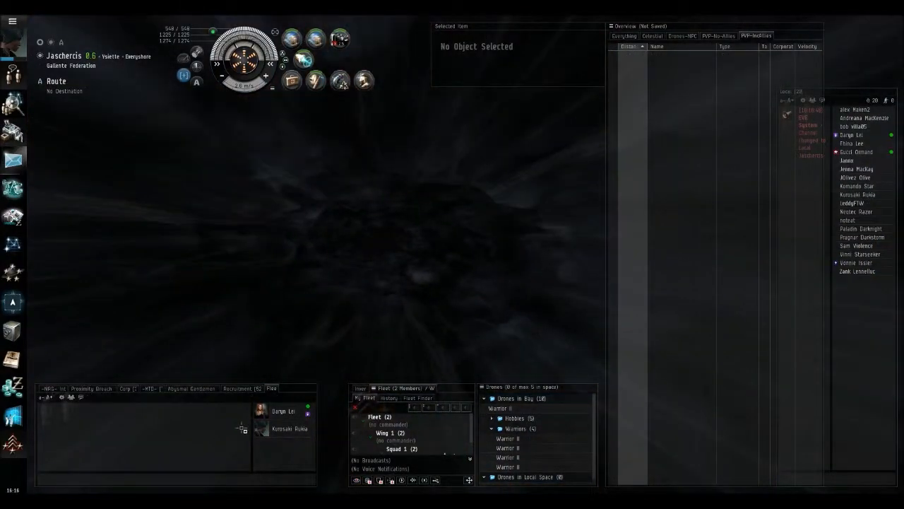
# - Warp to the fleet mate within a set distance via their portrait's Fleet menu
pyautogui.rightClick(283, 411)
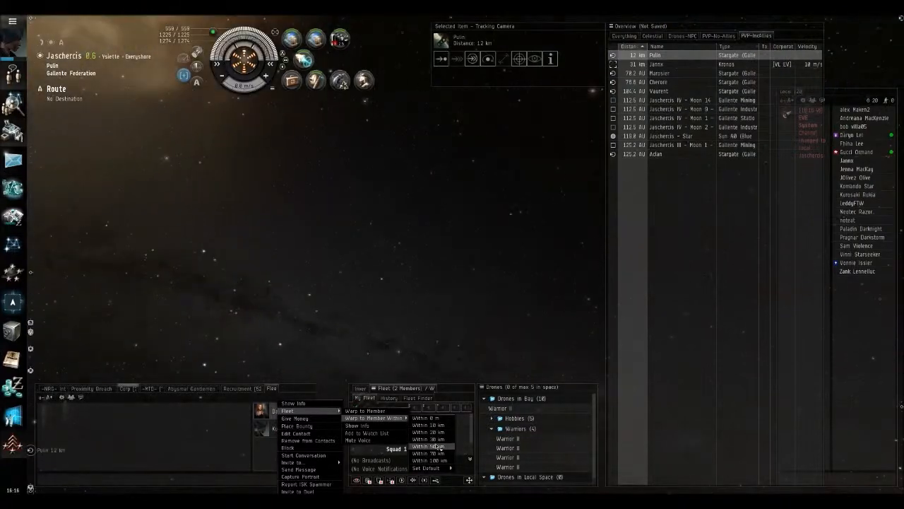
pyautogui.click(427, 446)
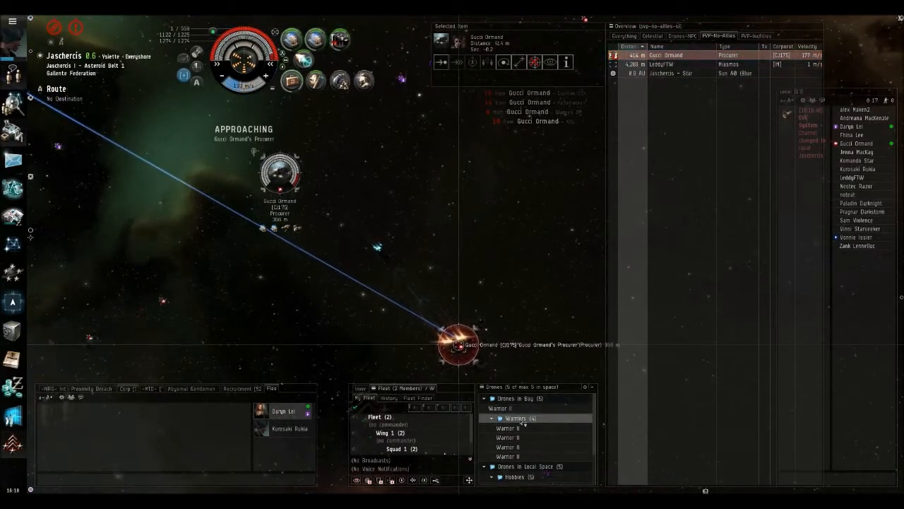
# - Bring up the options menu for the Warrior drones in the Drones window
pyautogui.rightClick(500, 408)
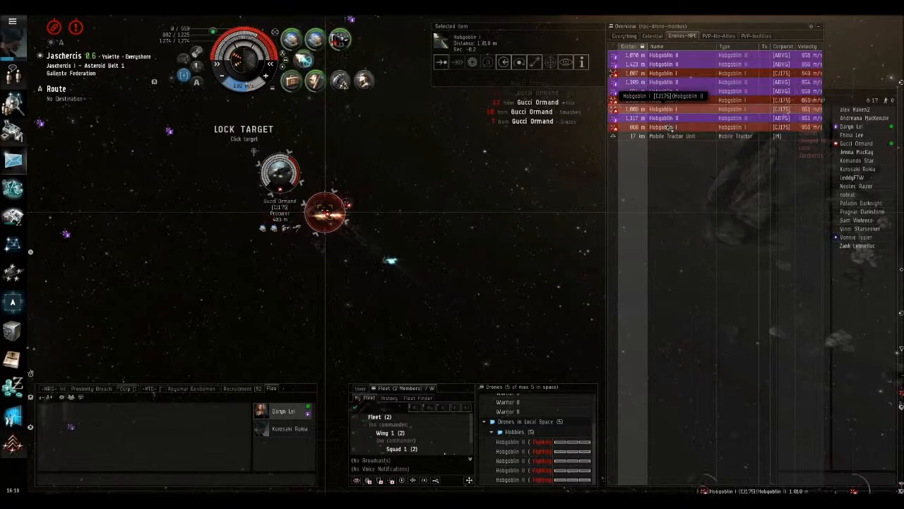
# - Lock Gucci Ormand's Hobgoblin I drone as a target
pyautogui.click(756, 36)
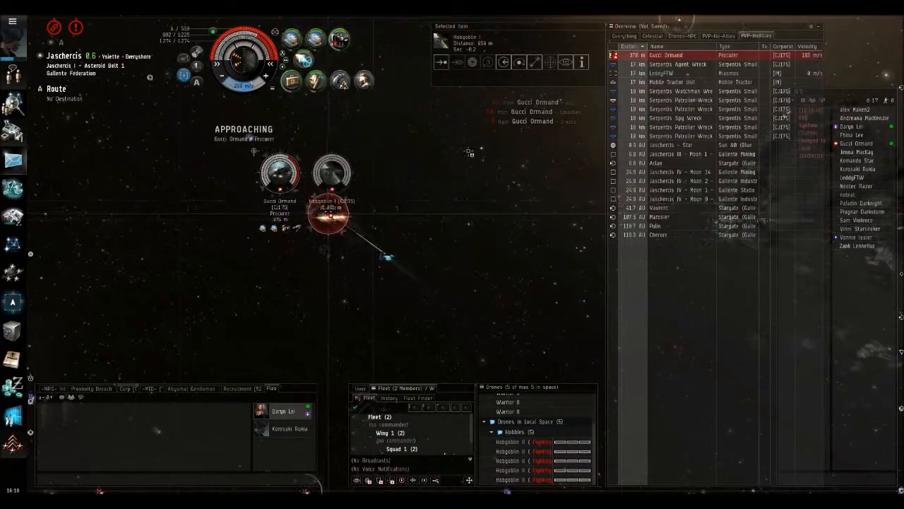